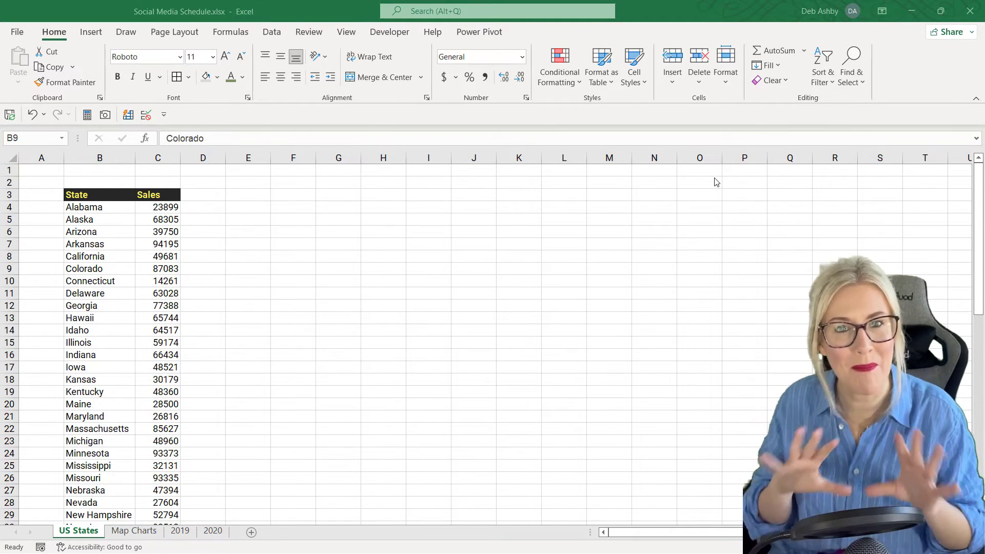
pyautogui.moveTo(696, 187)
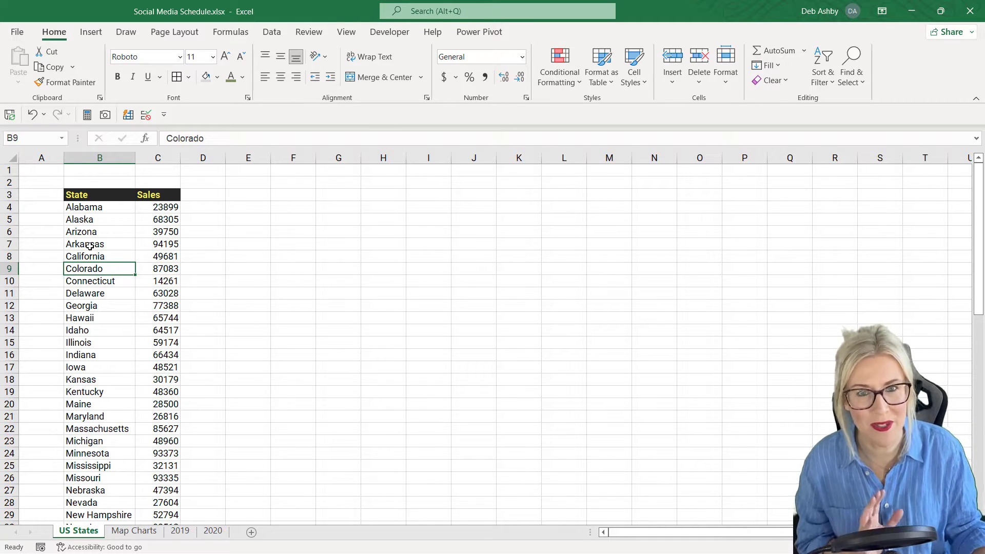
# - Select the state sales data and insert a filled map shading US states by sales
pyautogui.click(84, 207)
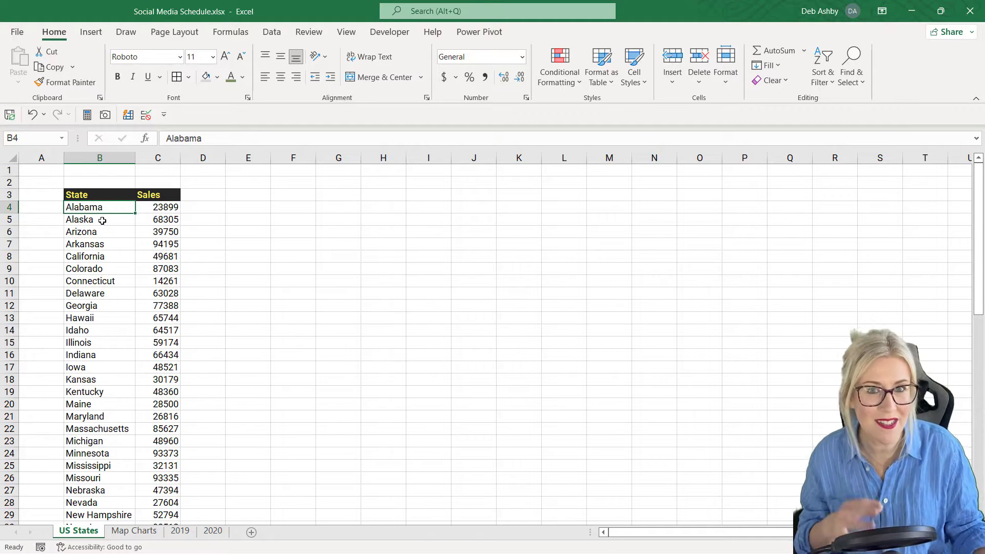
pyautogui.click(99, 231)
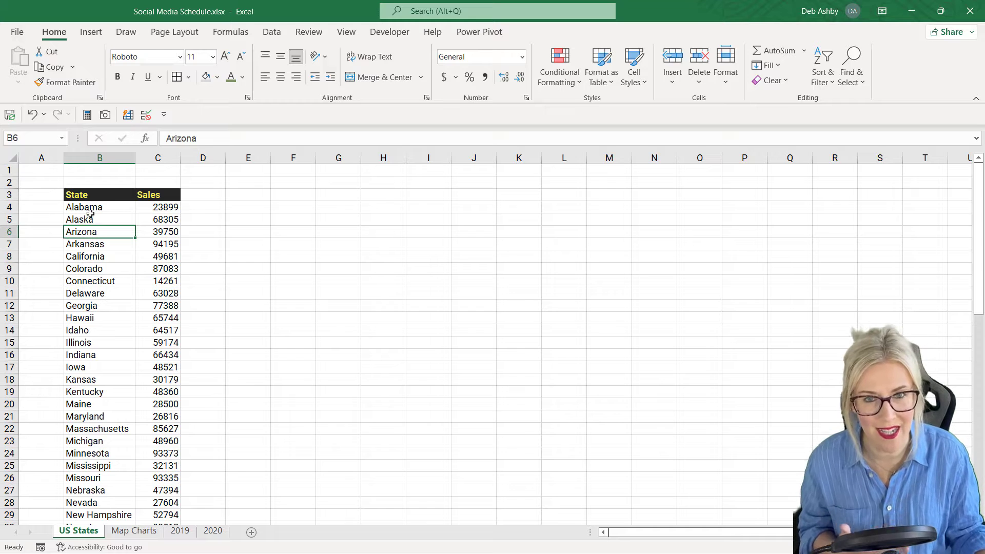
pyautogui.click(79, 219)
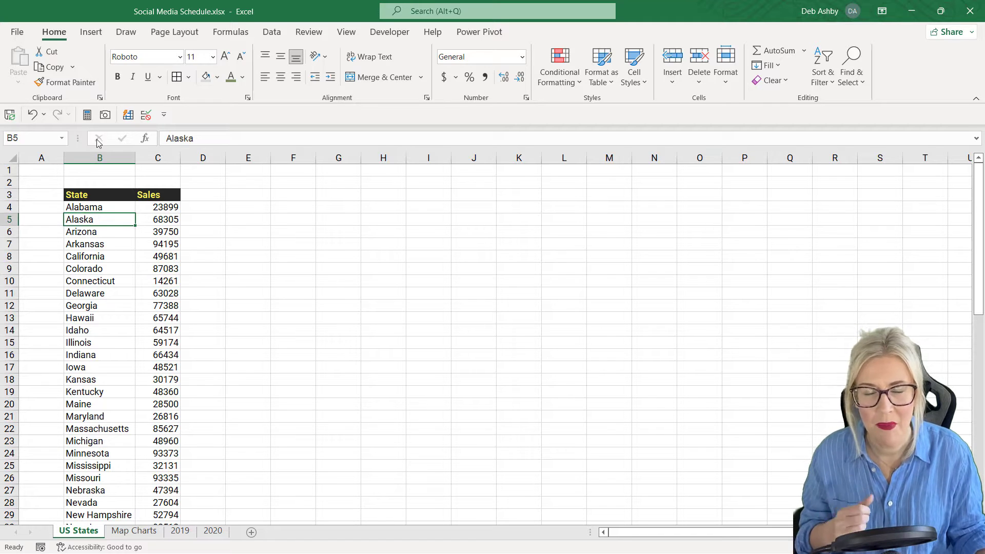
pyautogui.click(90, 32)
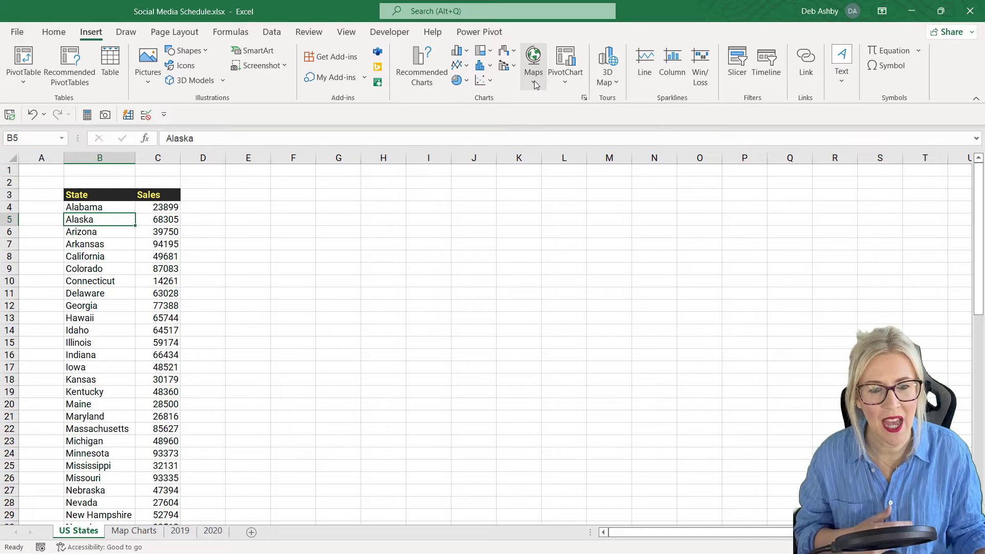
pyautogui.click(532, 63)
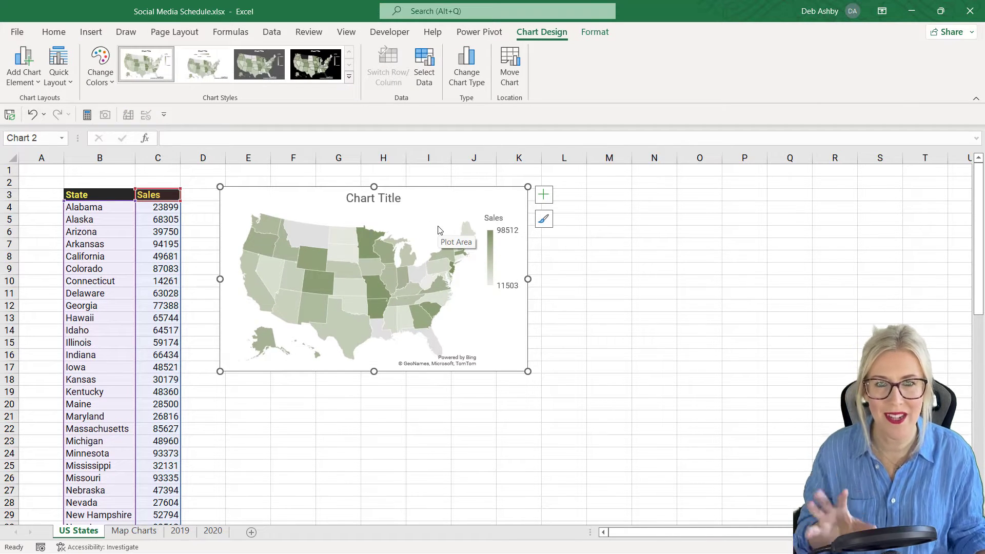
pyautogui.moveTo(394, 251)
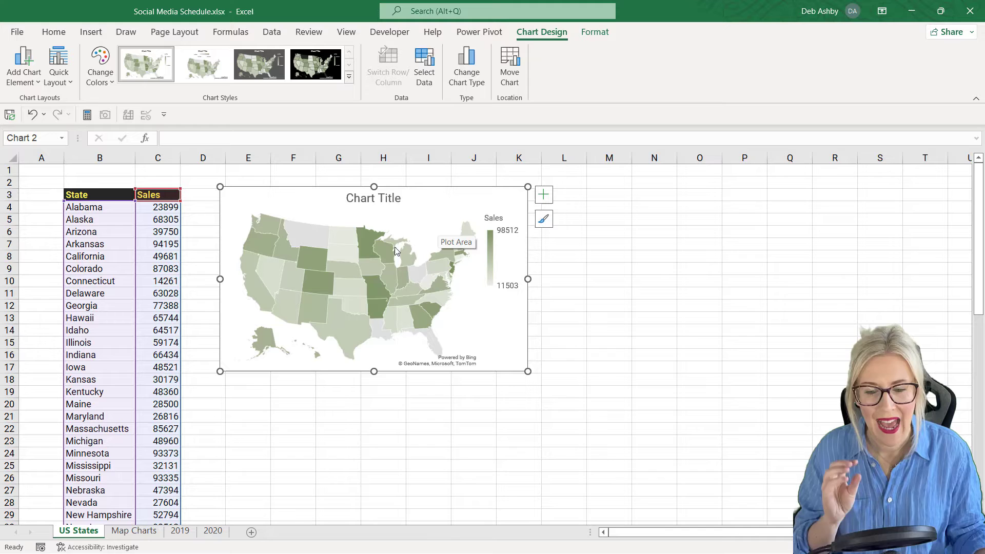
pyautogui.moveTo(485, 241)
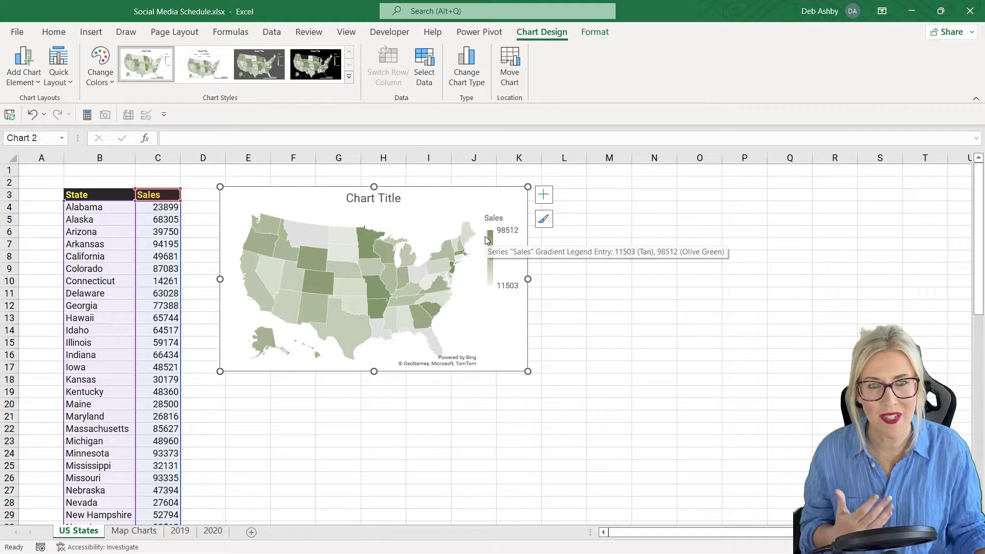
pyautogui.moveTo(500, 288)
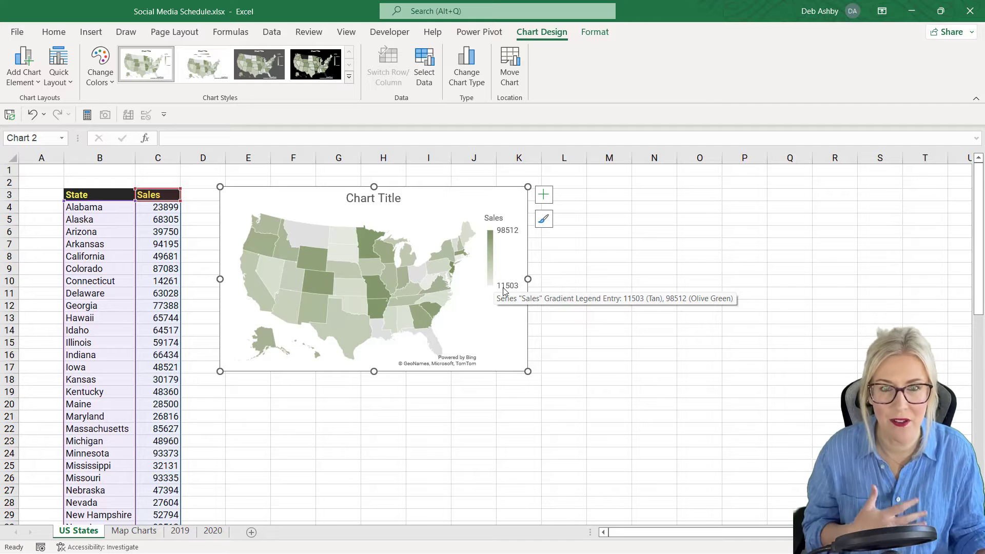
pyautogui.moveTo(503, 236)
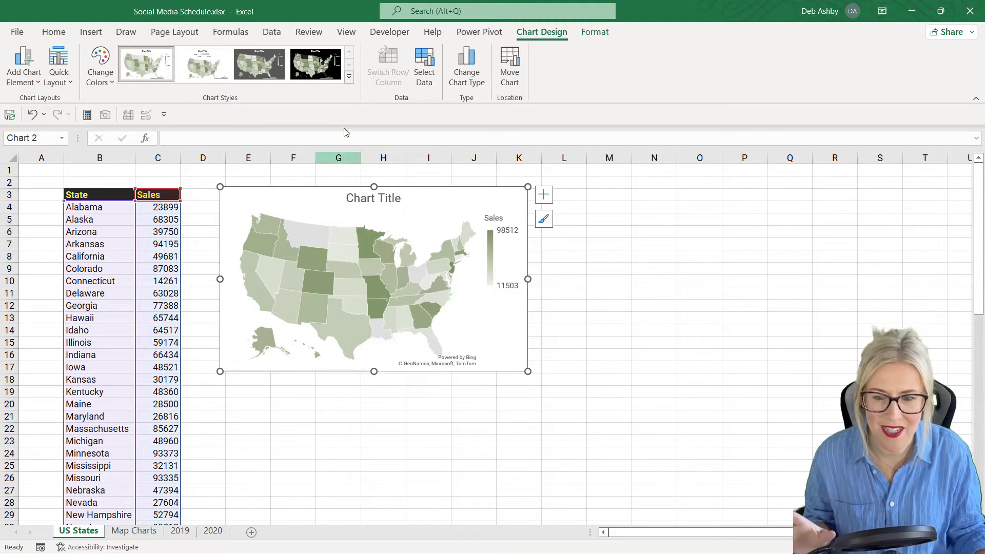
pyautogui.click(258, 64)
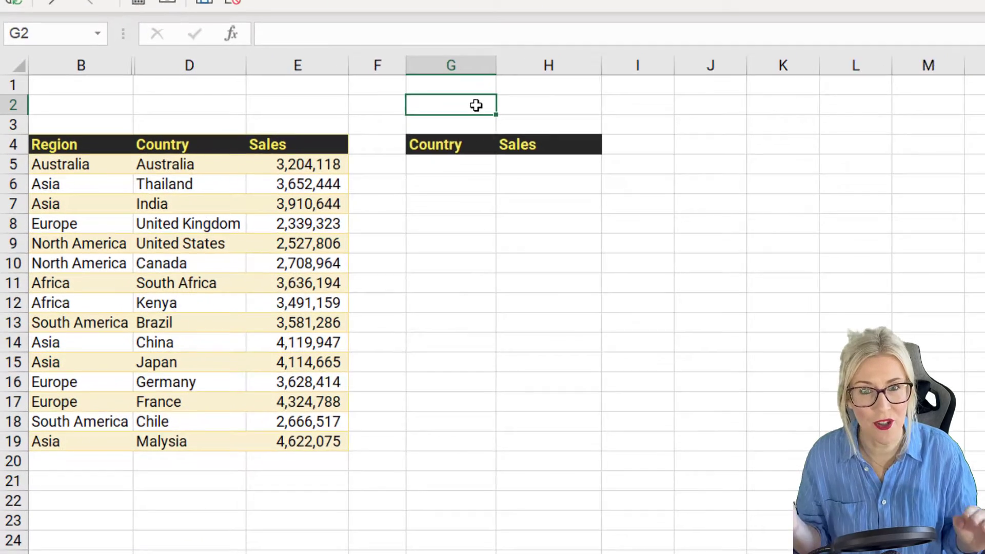
# - Type 'Region:' in G2 and give it the Sales heading's black fill and yellow text
pyautogui.write('Regio')
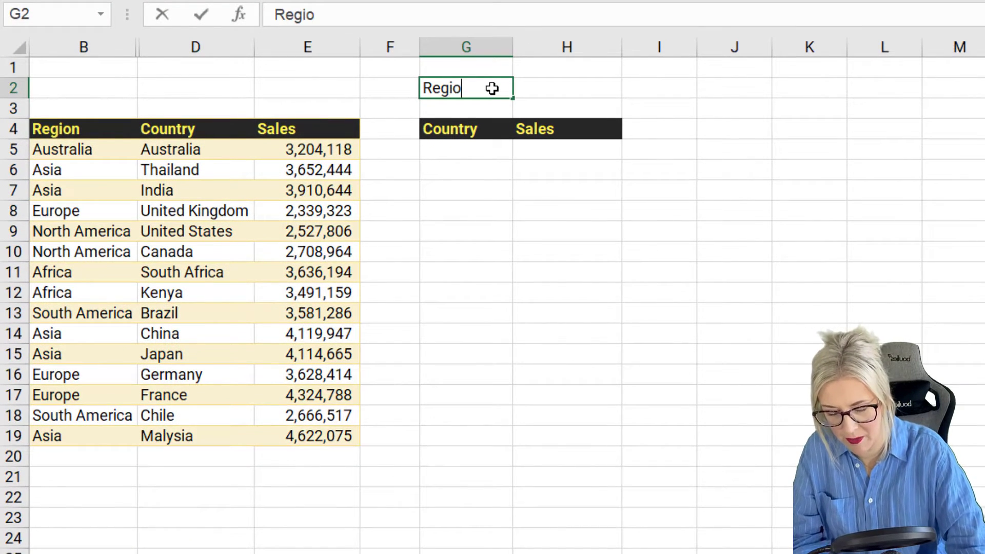
pyautogui.write('n:')
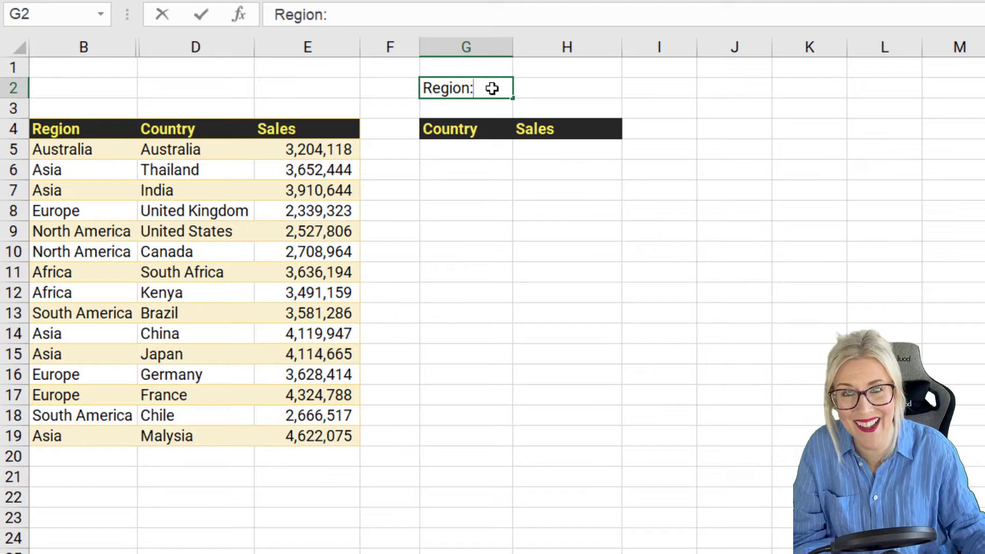
pyautogui.click(566, 129)
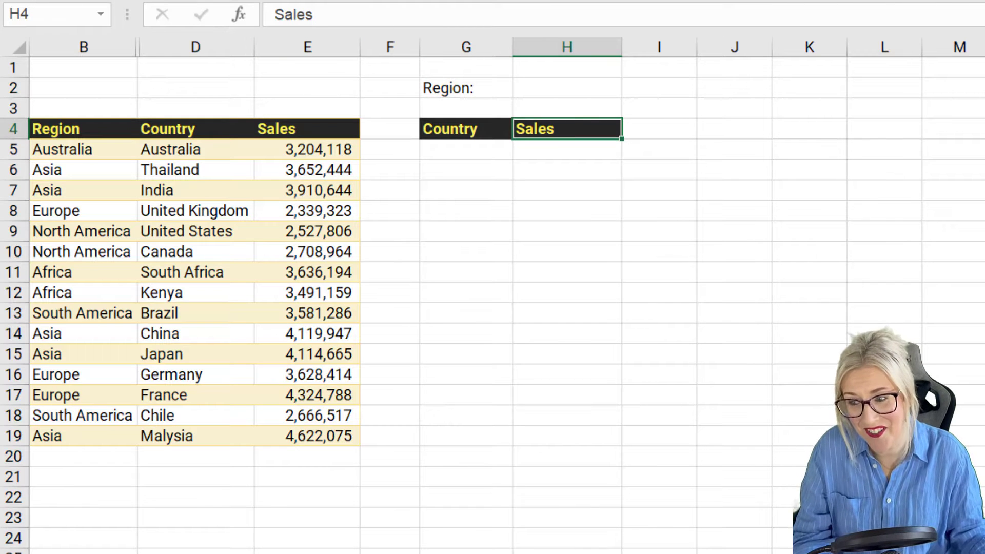
pyautogui.click(566, 88)
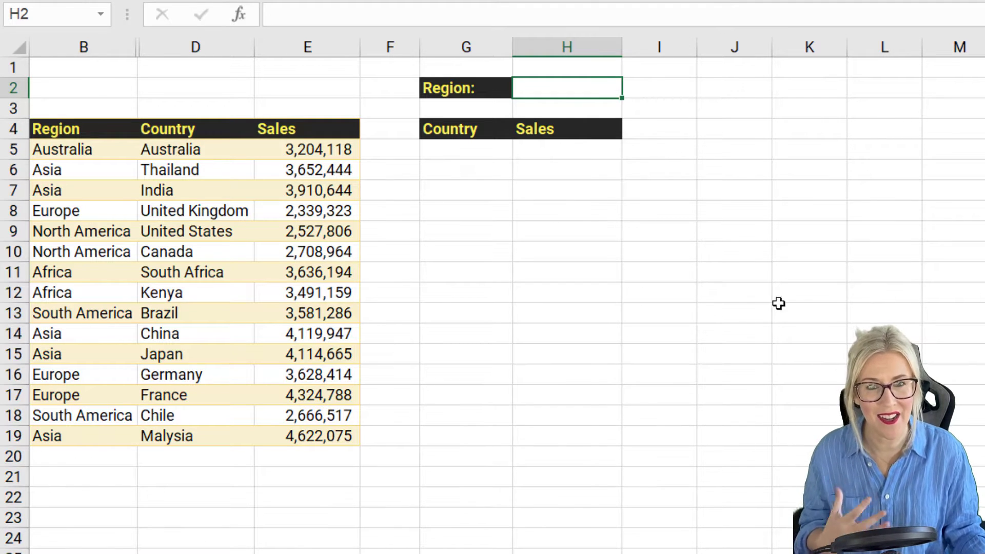
pyautogui.moveTo(714, 208)
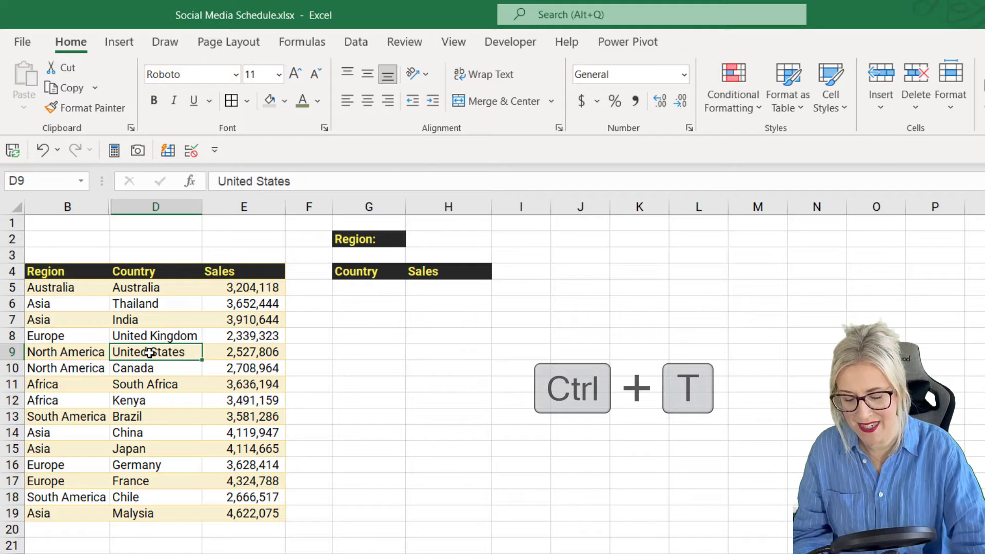
# - Convert the Region, Country and Sales data into a table with headers using Ctrl+T
pyautogui.press('Ctrl+t')
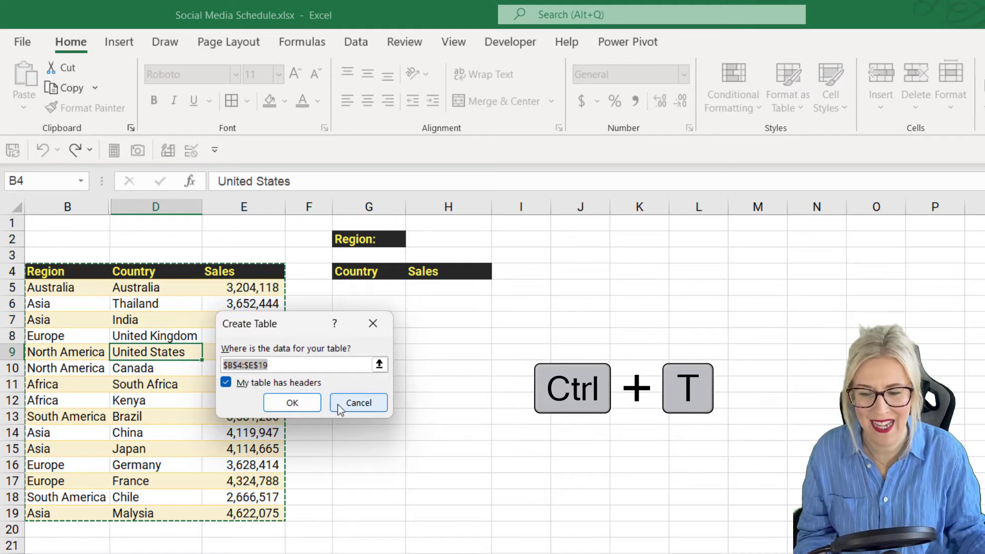
pyautogui.click(291, 402)
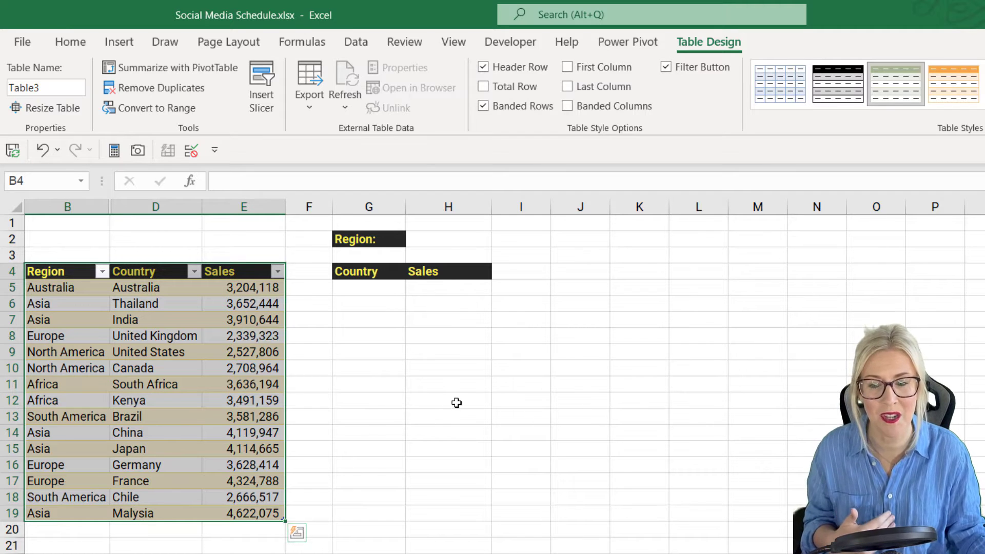
pyautogui.moveTo(163, 325)
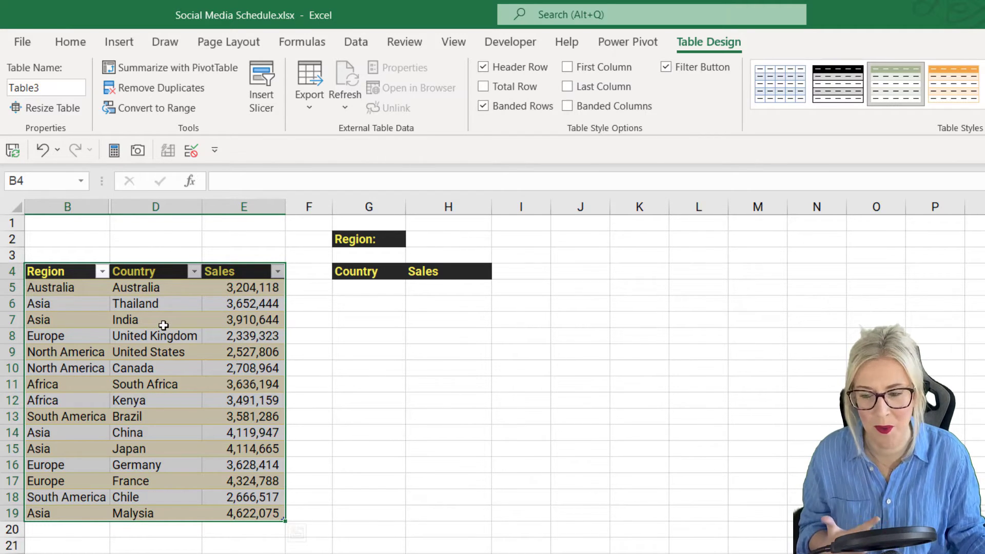
pyautogui.click(156, 320)
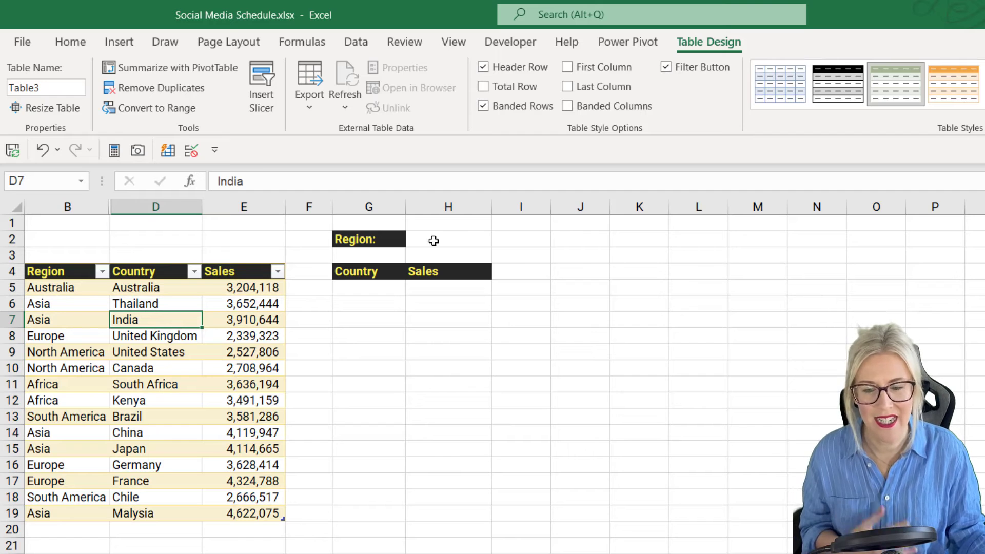
pyautogui.click(448, 239)
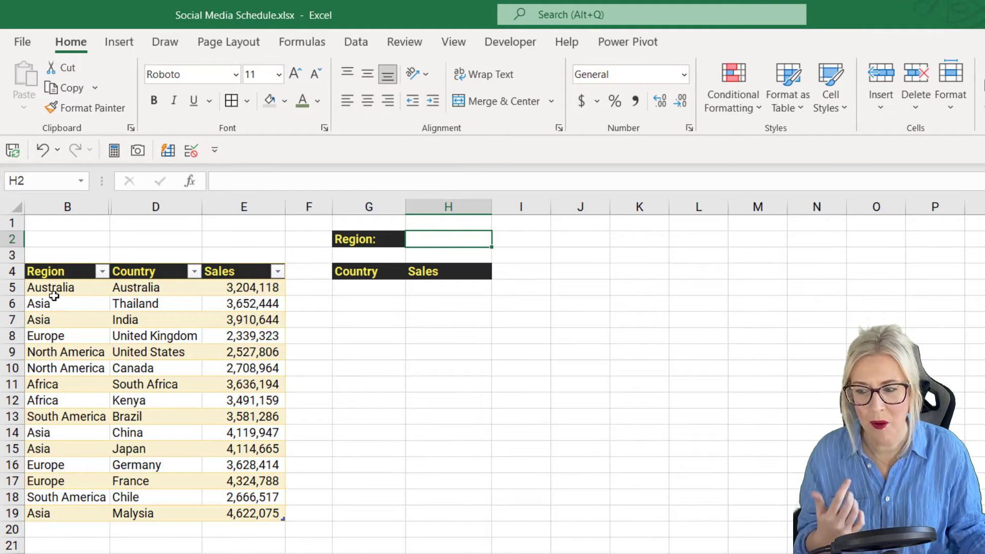
pyautogui.moveTo(61, 402)
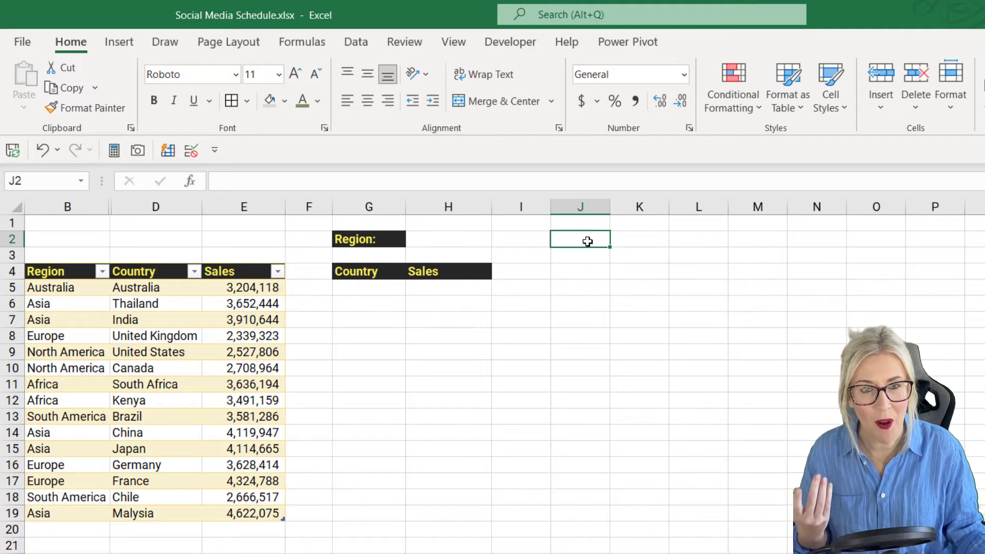
# - Enter =UNIQUE on the table's Region column in J2 to list six regions
pyautogui.write('=UNIQUE(Table3[Region')
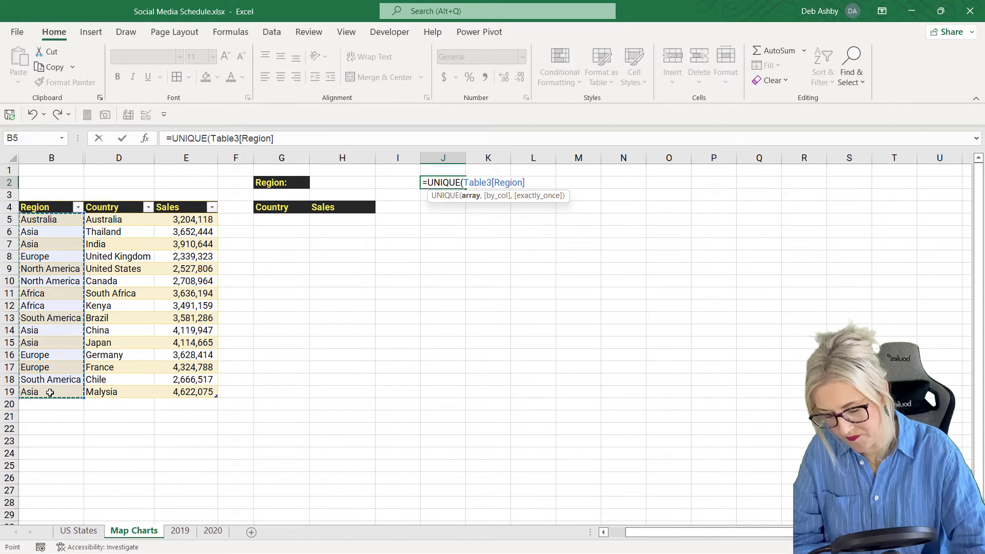
pyautogui.press('Enter')
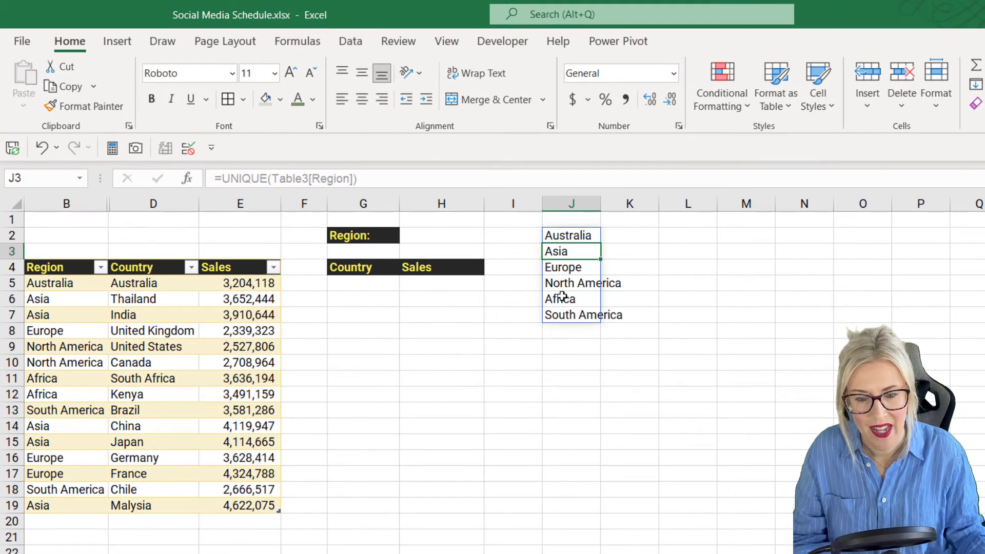
pyautogui.click(568, 235)
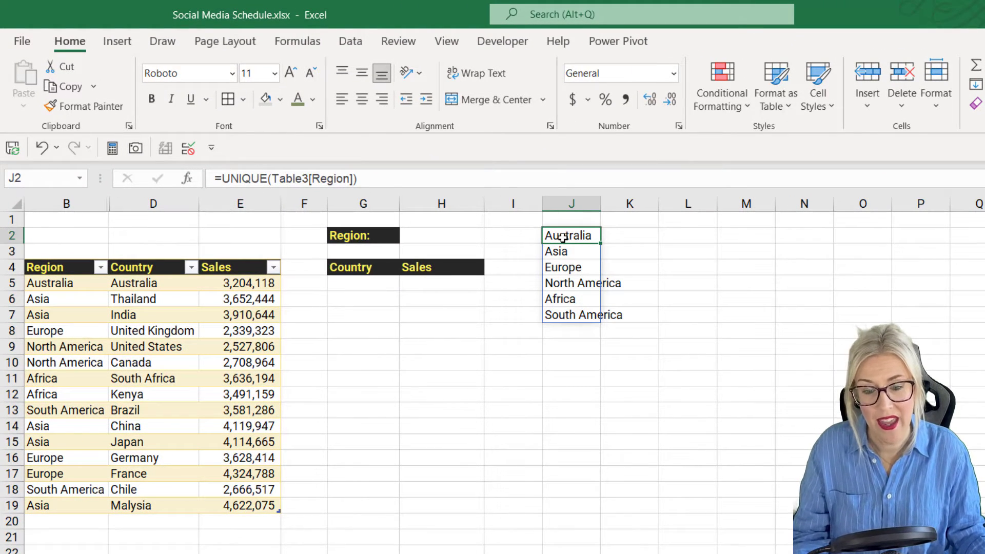
pyautogui.moveTo(566, 246)
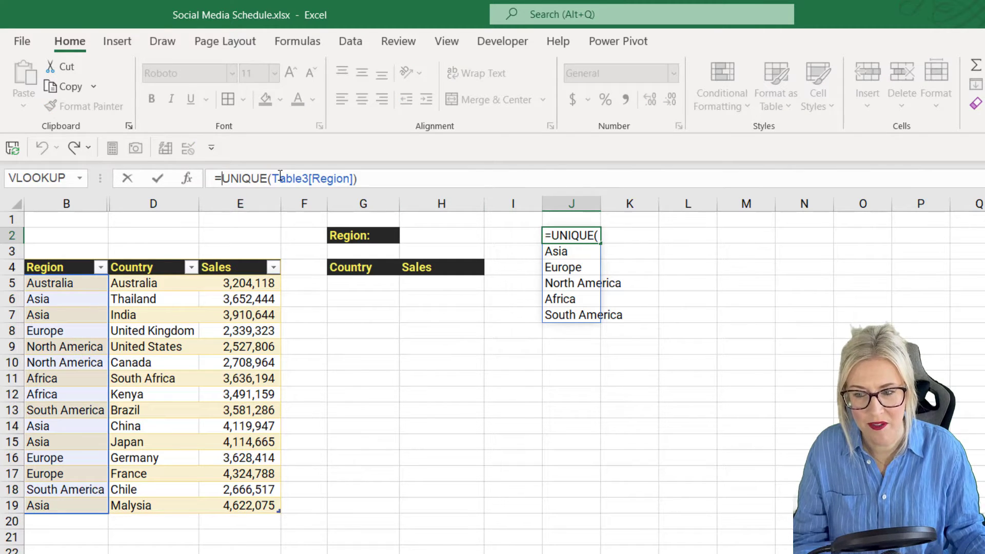
# - Change J2 to =SORT(UNIQUE(Table3[Region])) so regions run Africa to South America
pyautogui.write('SORT(')
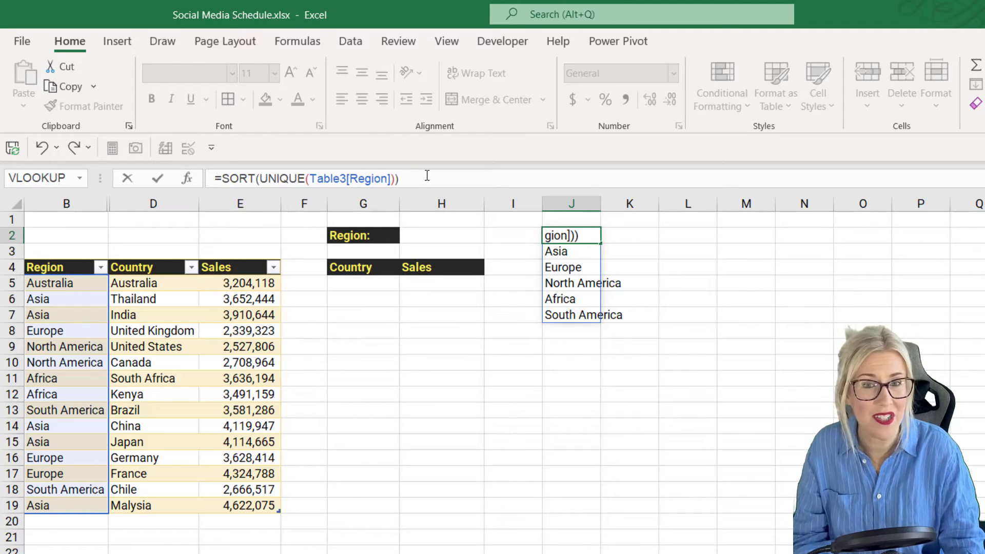
pyautogui.press('Enter')
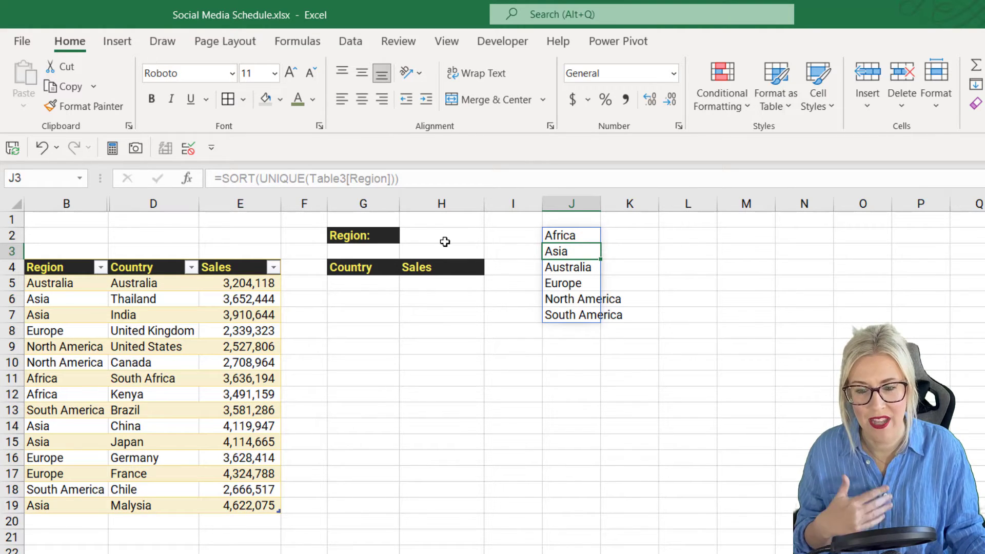
pyautogui.click(441, 235)
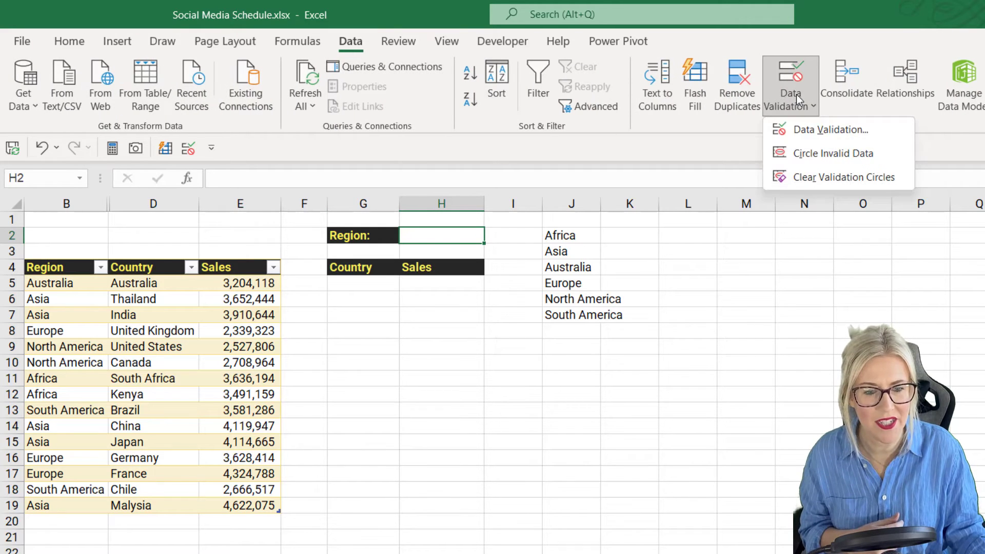
# - Add List data validation to H2 with source =$J$2:$J$7
pyautogui.click(830, 129)
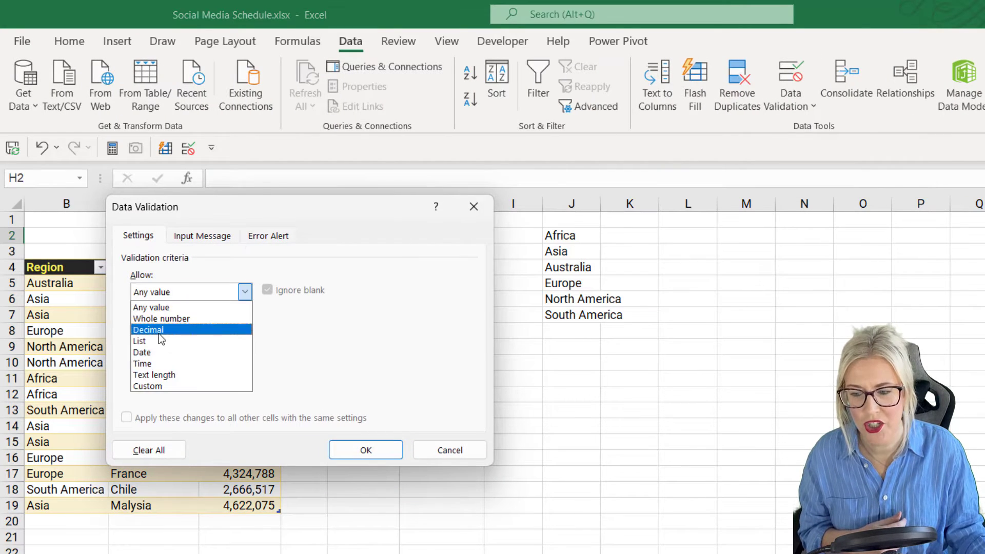
pyautogui.click(140, 341)
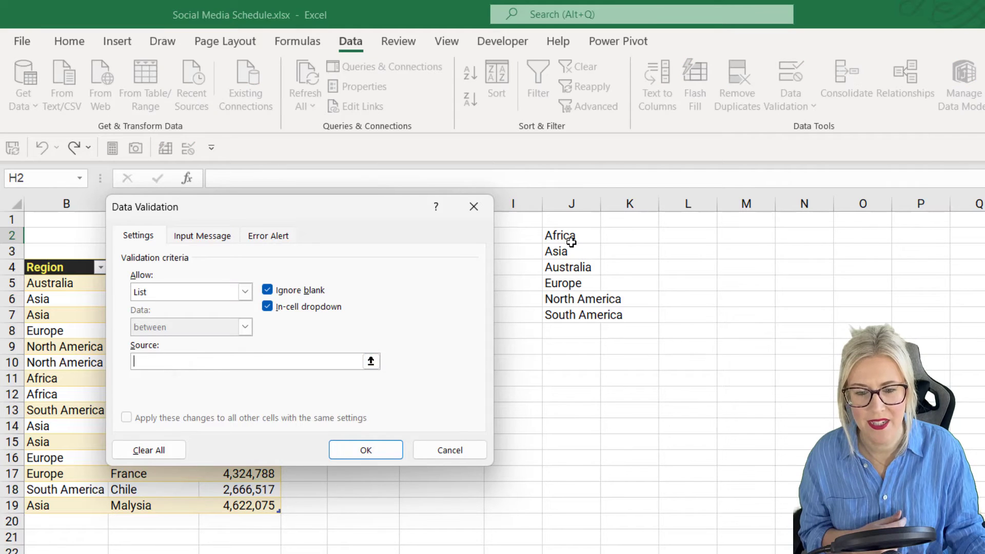
pyautogui.moveTo(560, 235); pyautogui.dragTo(582, 315)
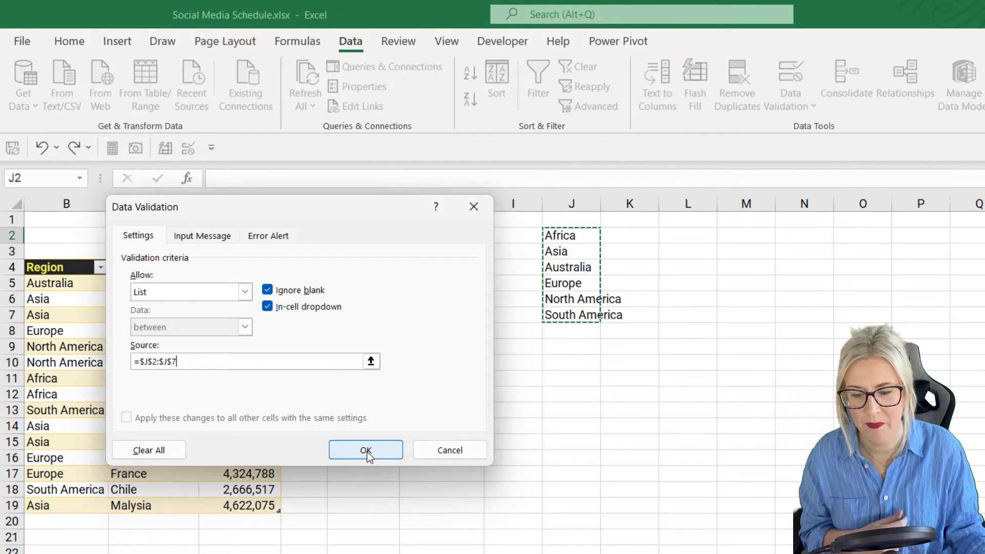
pyautogui.click(366, 450)
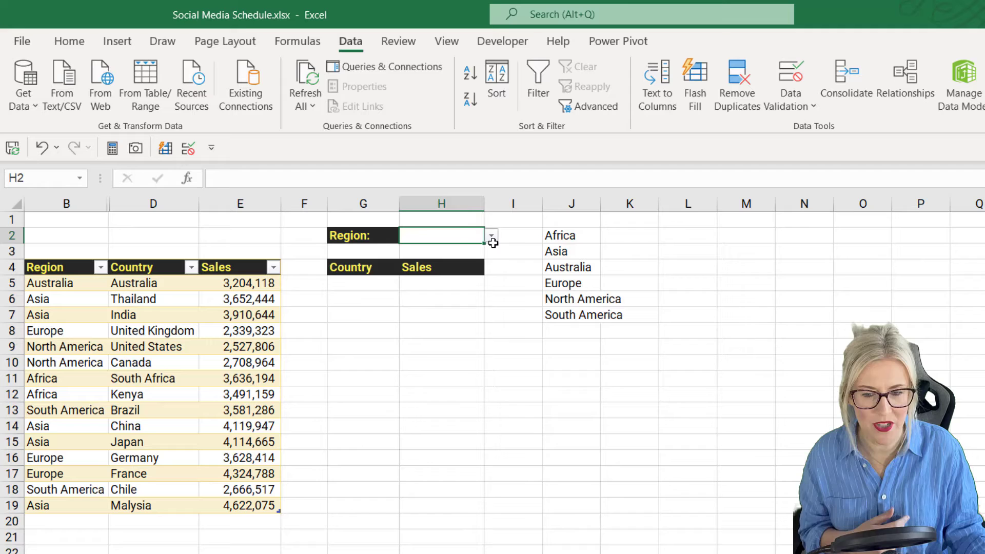
# - Test H2's drop-down by picking Asia, Australia, then Europe
pyautogui.click(492, 235)
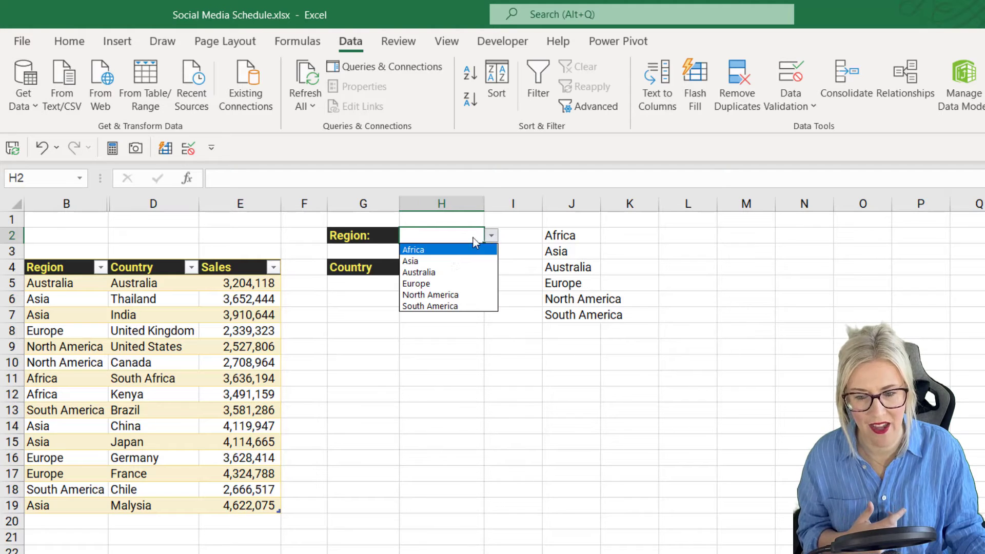
pyautogui.click(409, 261)
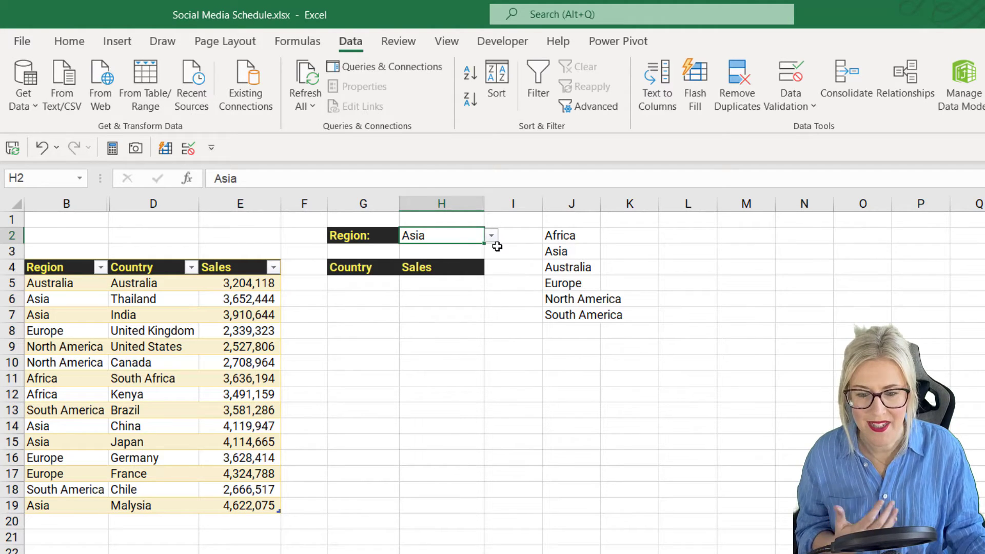
pyautogui.click(418, 271)
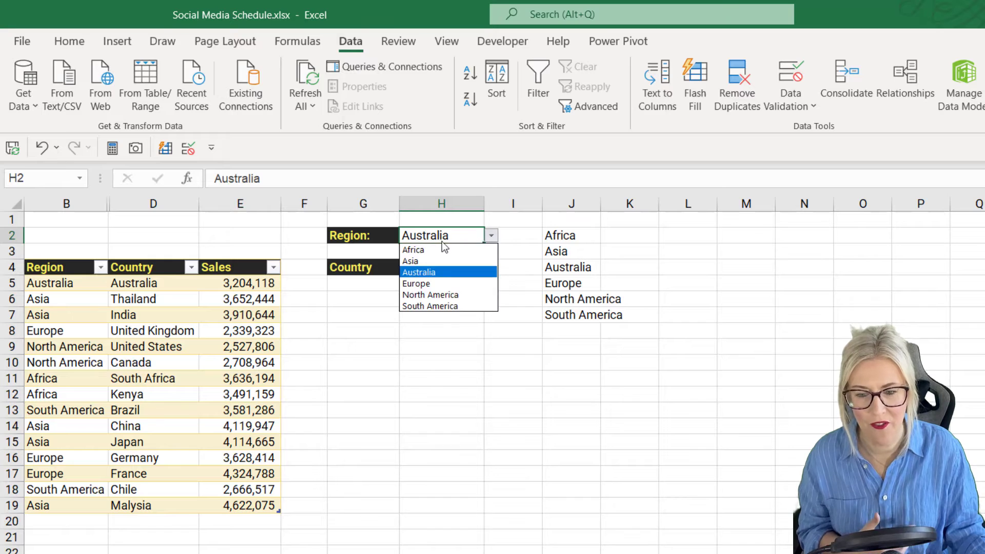
pyautogui.click(417, 283)
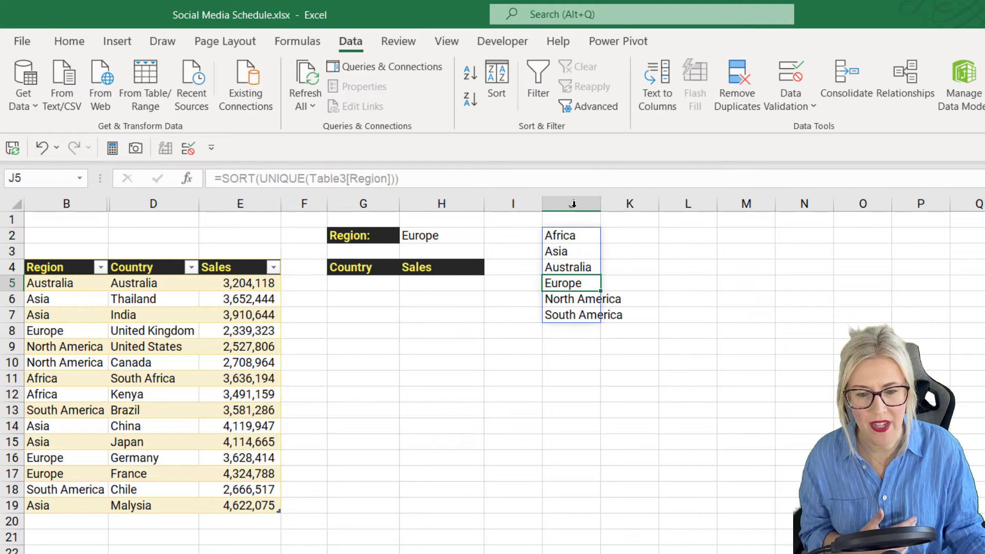
# - Hide column J and set the H2 region drop-down to Australia
pyautogui.rightClick(570, 203)
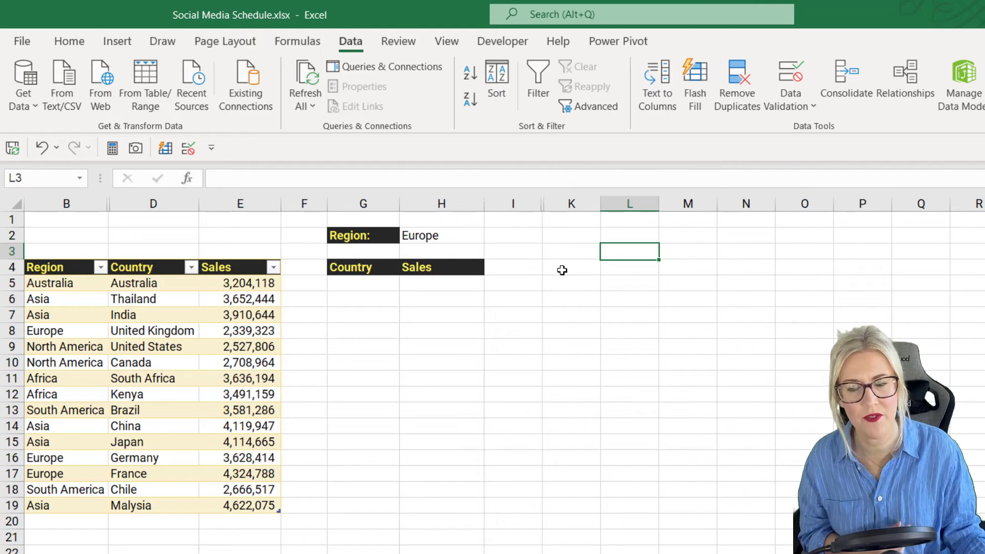
pyautogui.click(492, 235)
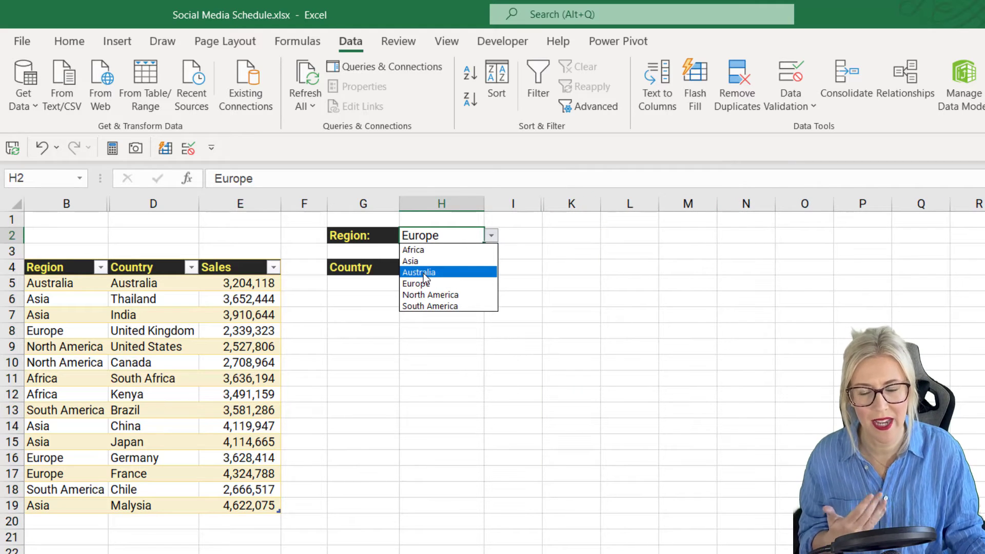
pyautogui.click(418, 272)
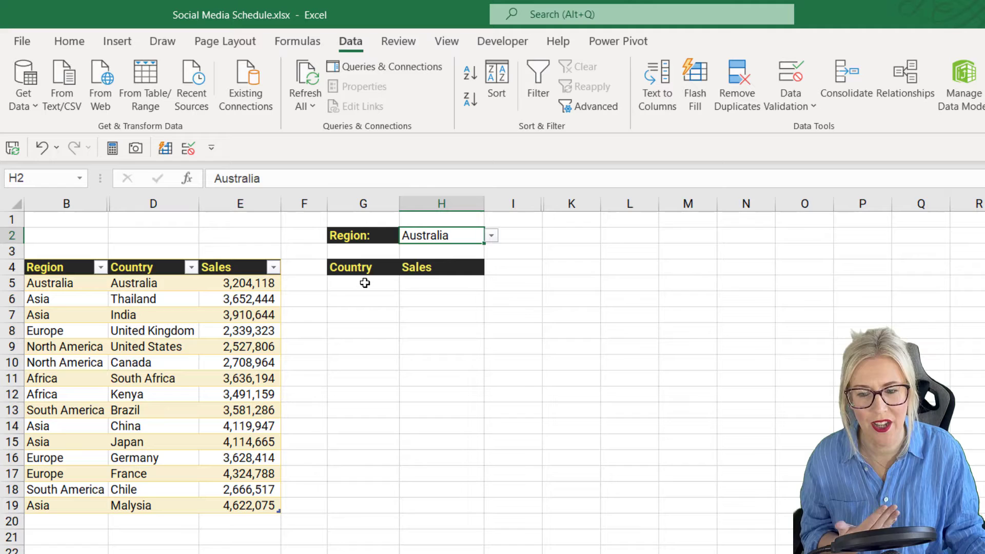
pyautogui.click(363, 283)
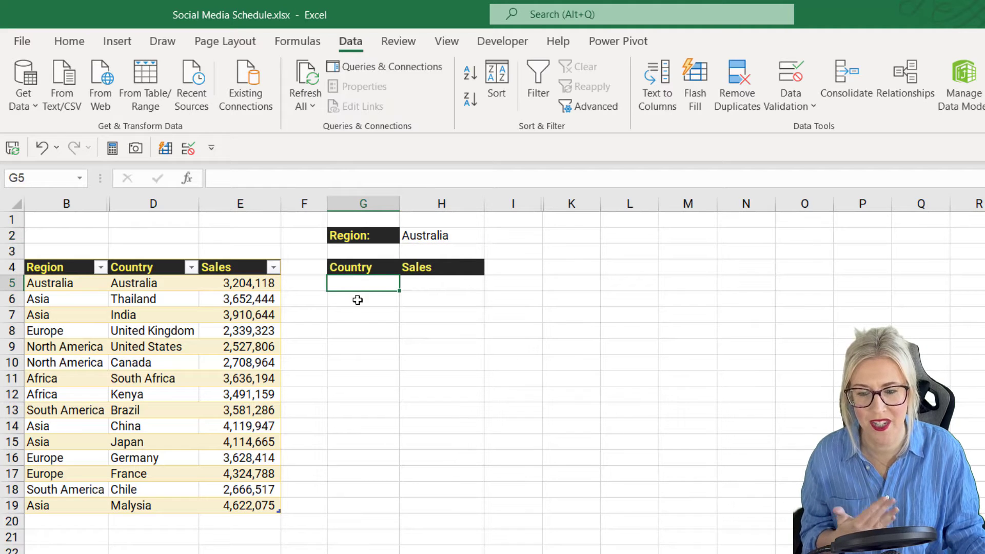
pyautogui.moveTo(436, 312)
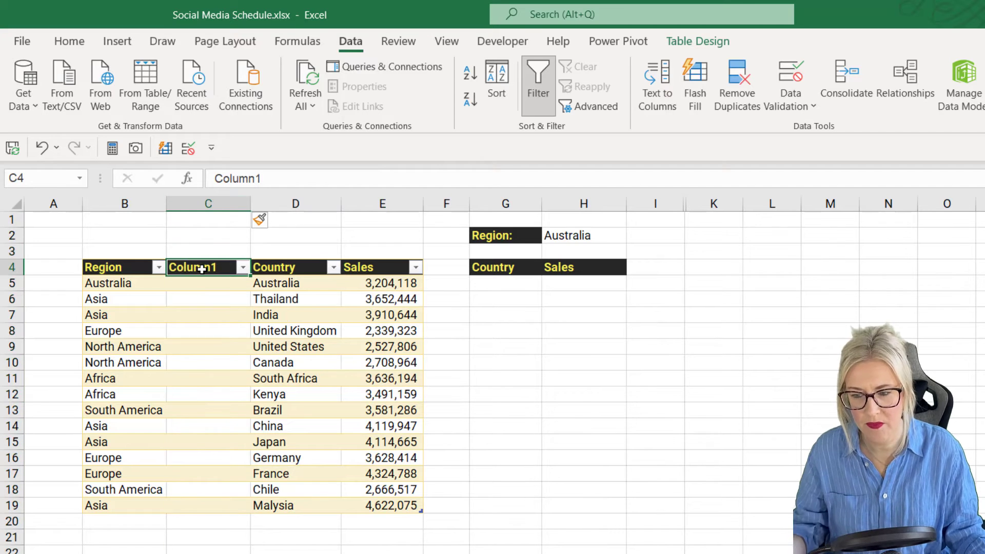
pyautogui.write('Helper')
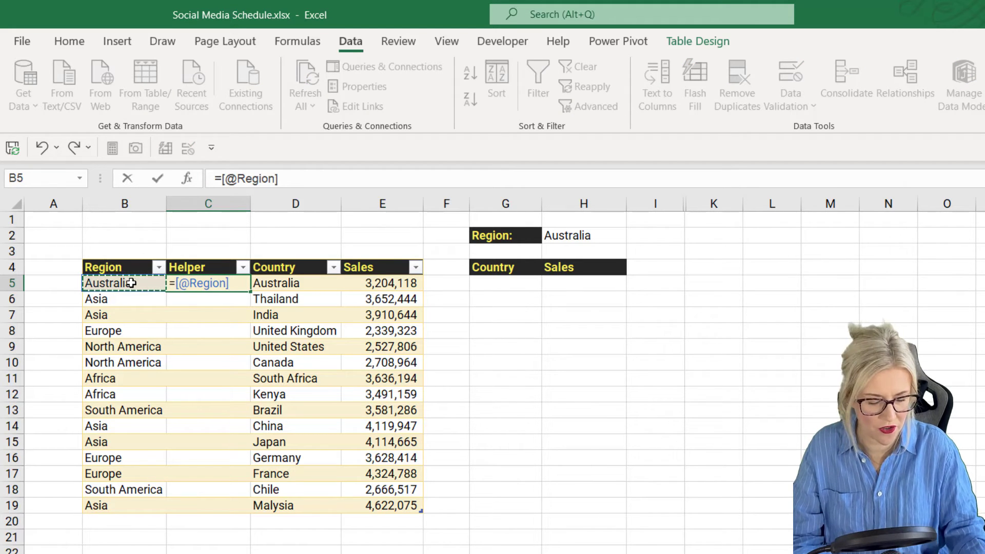
pyautogui.write('=')
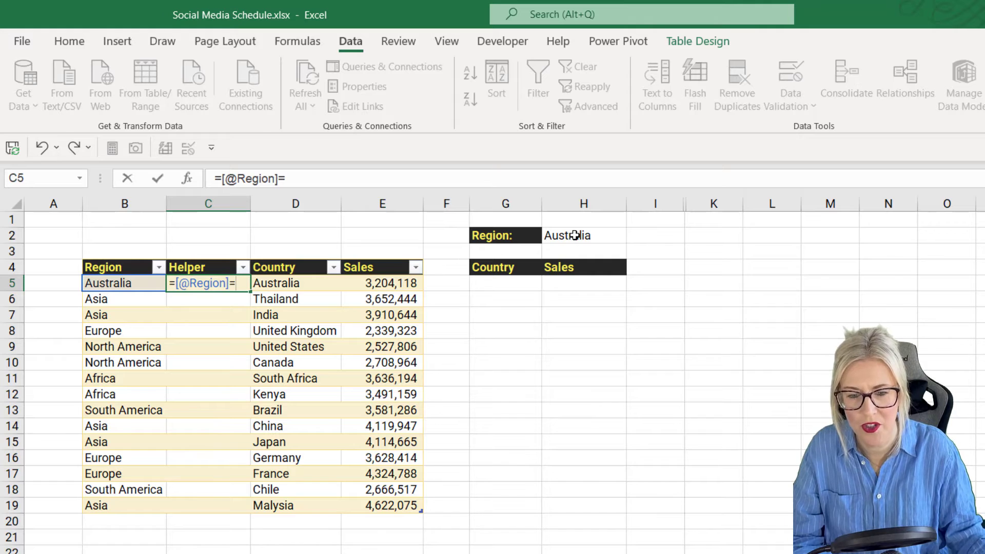
pyautogui.click(583, 235)
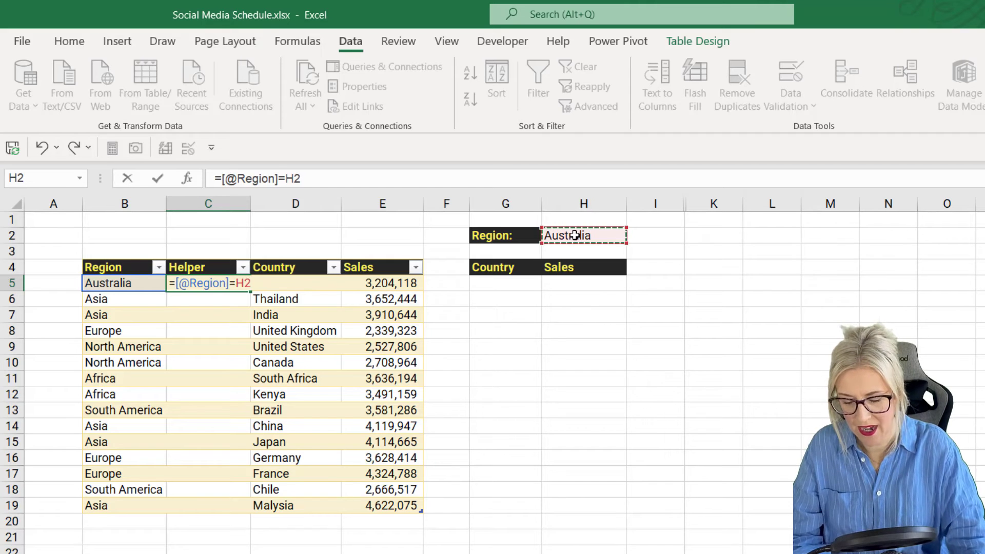
pyautogui.press('F4')
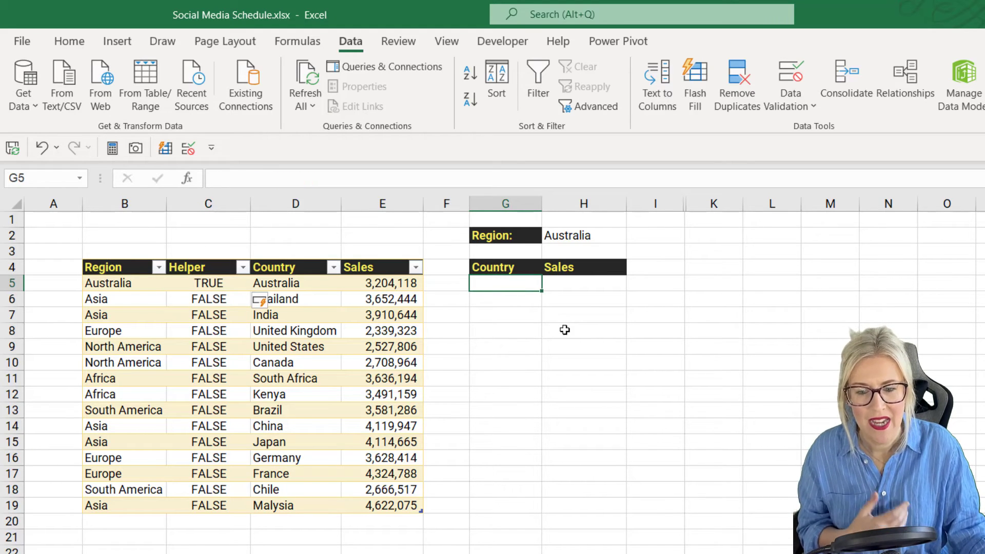
# - Enter =FILTER(Table3[[Country]:[Sales]],Table3[Helper]) in G5, then select the Region cell to change it
pyautogui.write('=F')
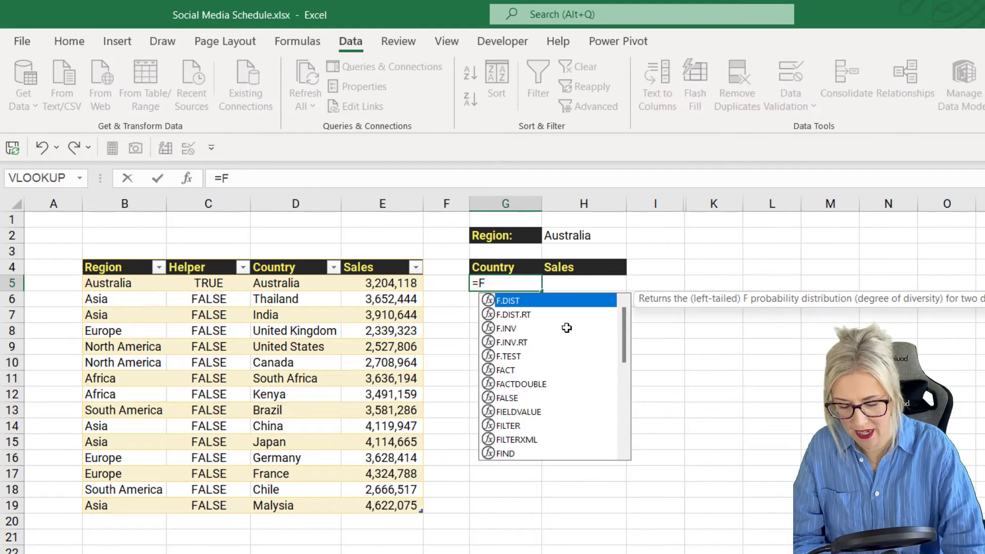
pyautogui.write('ILTER(')
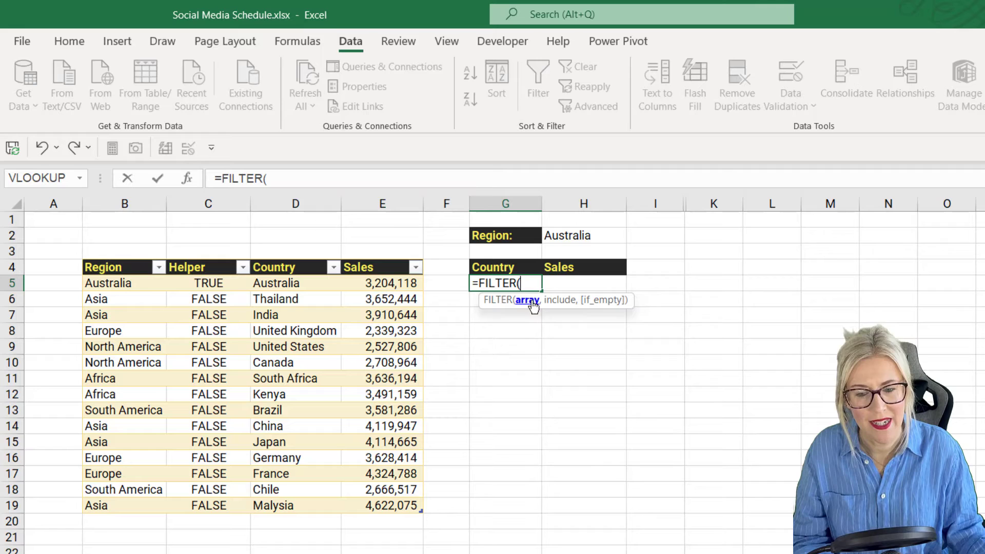
pyautogui.moveTo(525, 313)
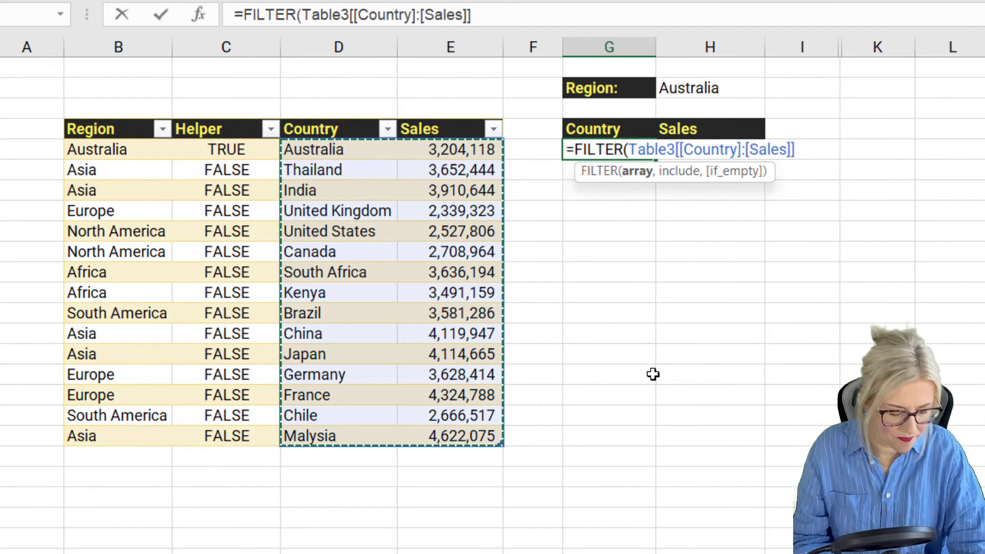
pyautogui.write(',Table3[Helper')
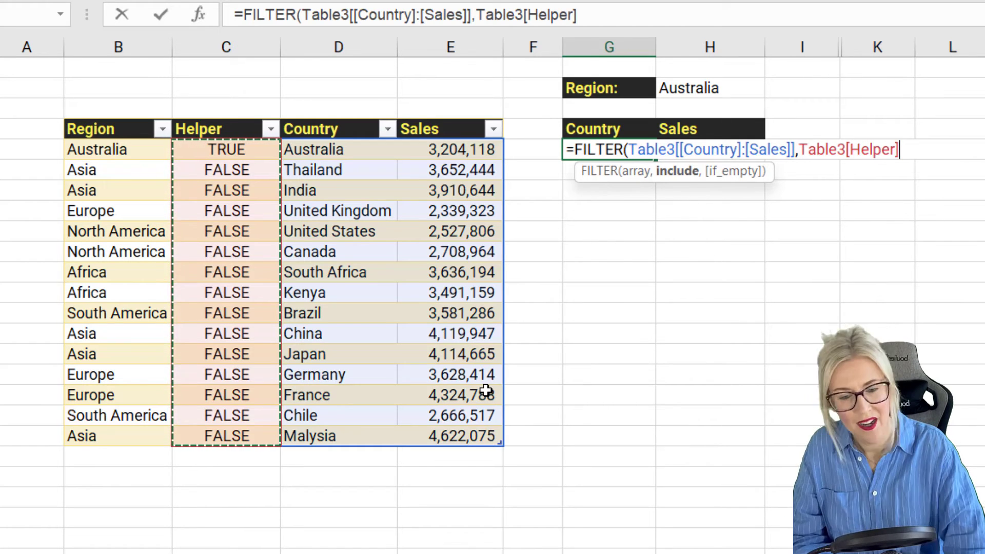
pyautogui.press('Enter')
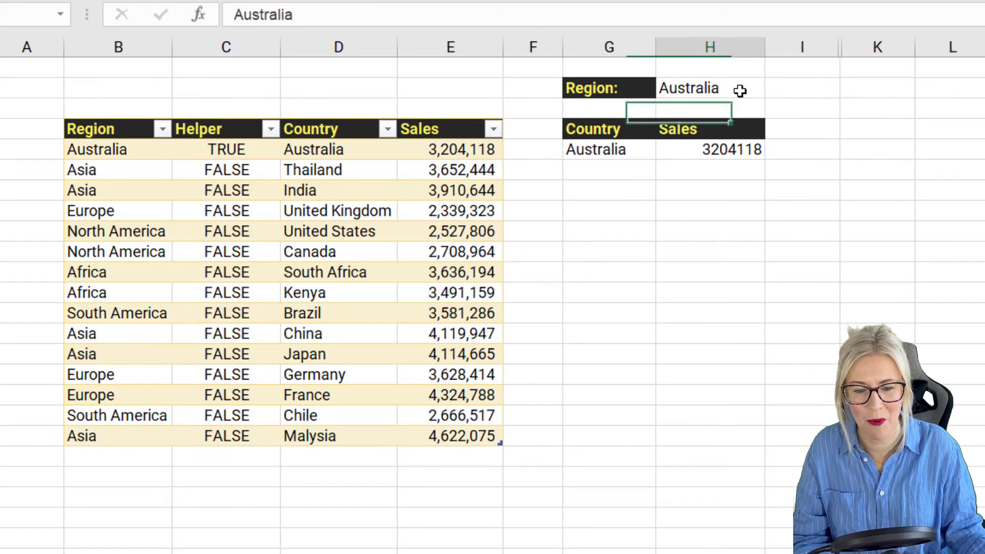
pyautogui.click(773, 88)
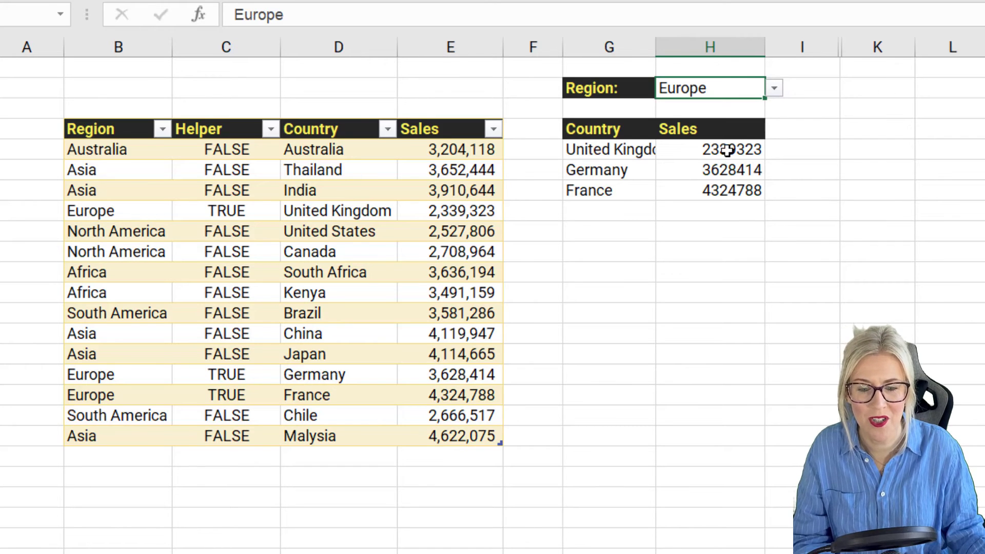
pyautogui.moveTo(735, 151)
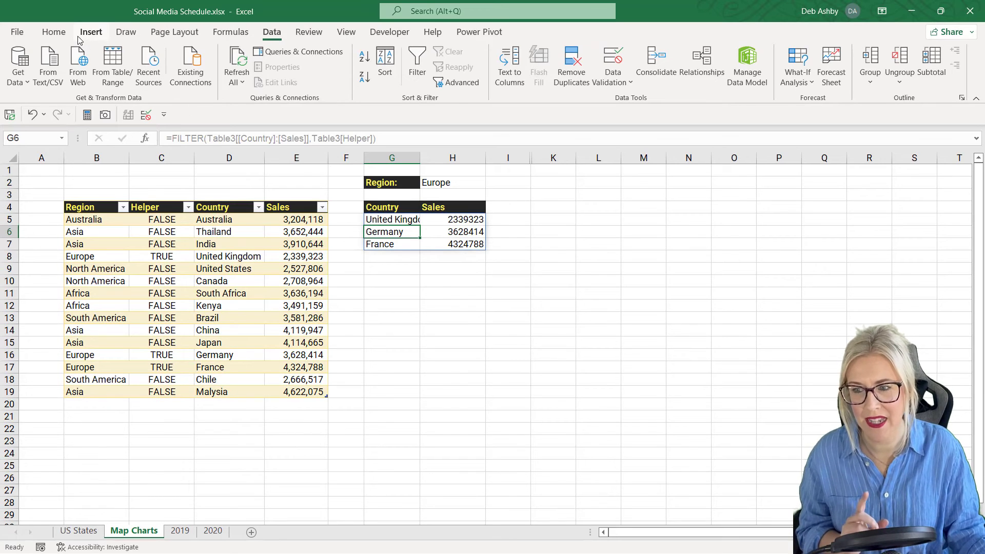
# - Insert a filled map chart of the filtered G4:H7 country sales
pyautogui.click(90, 32)
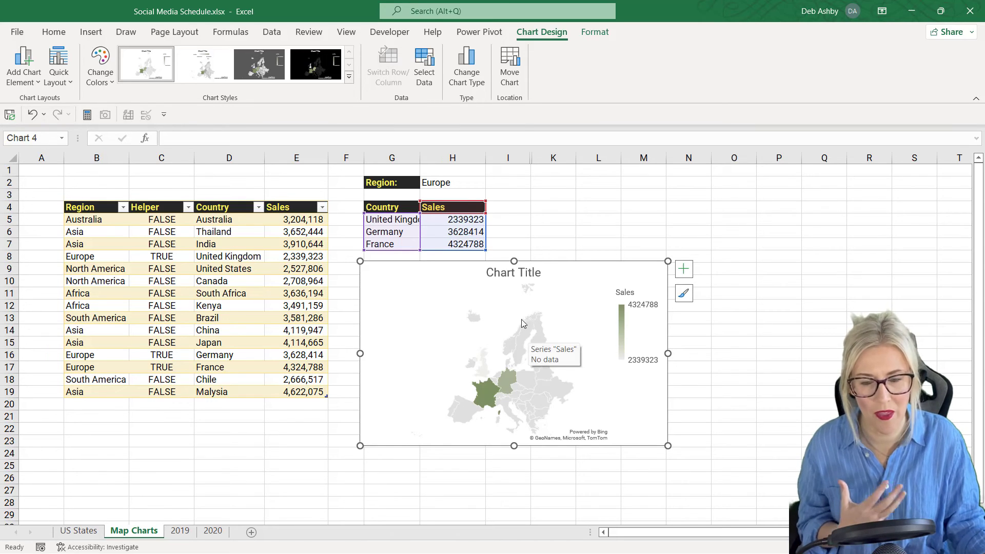
# - Cycle H2's region through South America and Australia, ending on Asia to update the map
pyautogui.click(491, 182)
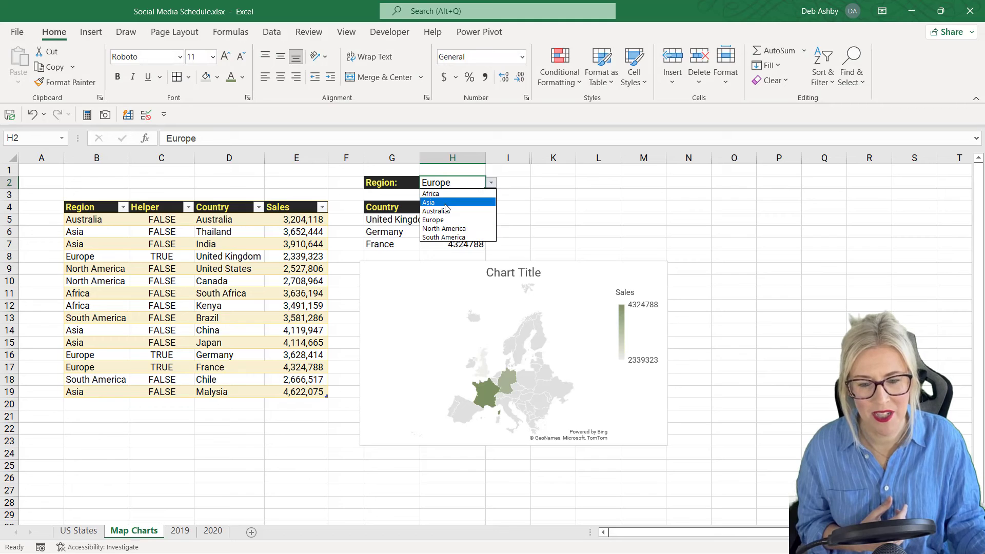
pyautogui.moveTo(445, 238)
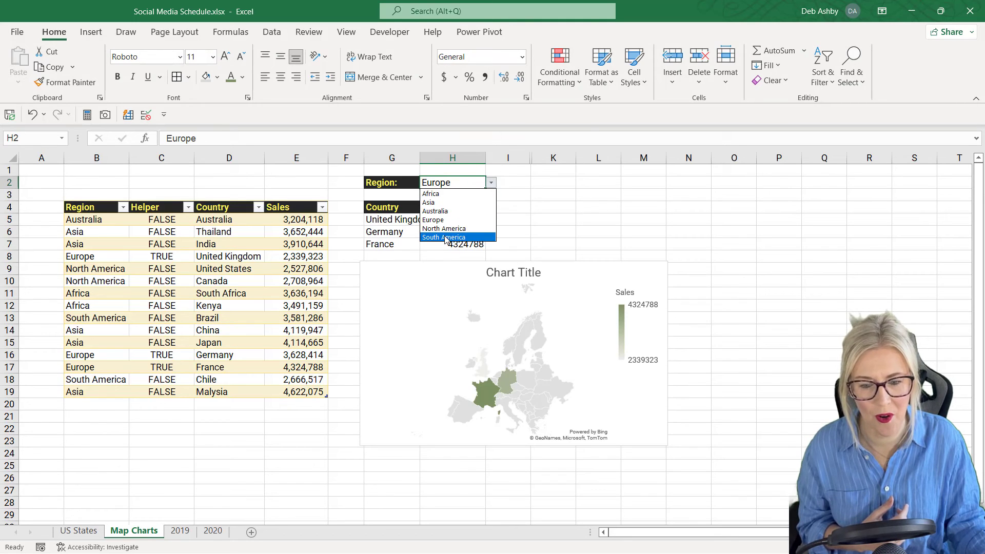
pyautogui.click(443, 238)
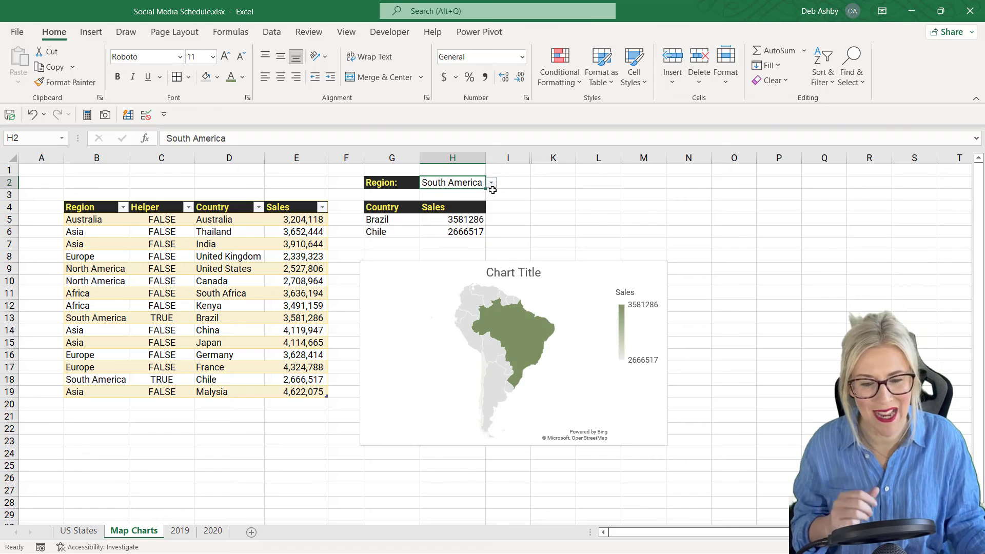
pyautogui.click(439, 182)
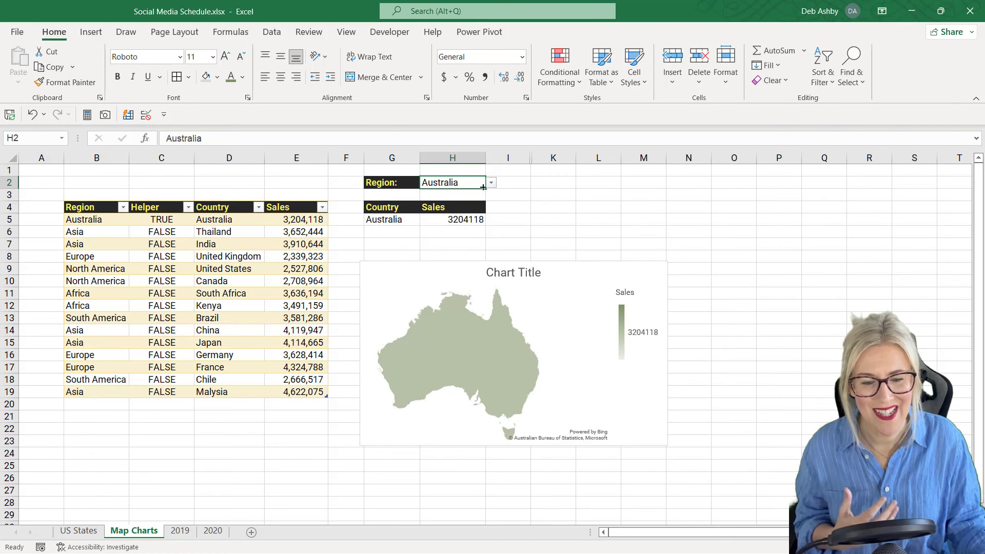
pyautogui.click(490, 182)
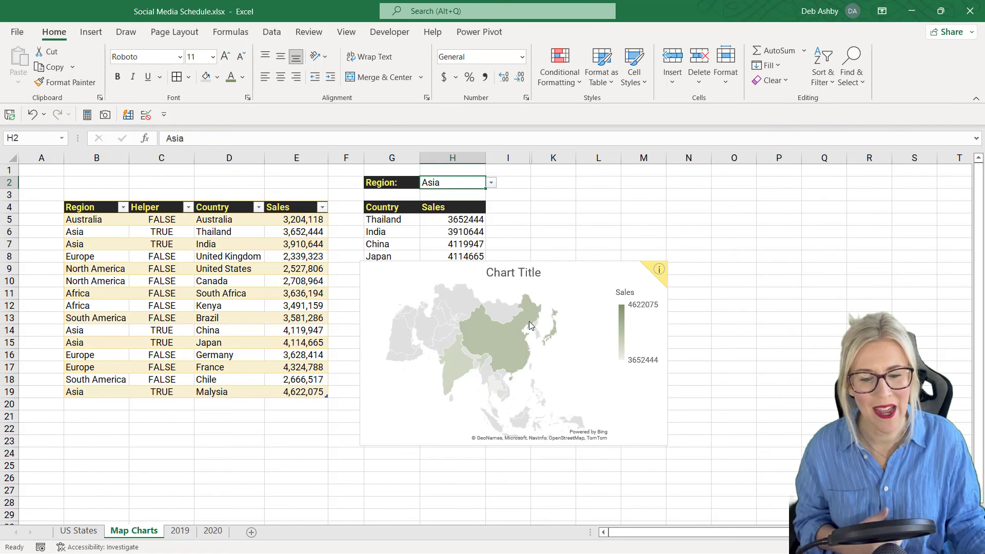
pyautogui.moveTo(531, 325)
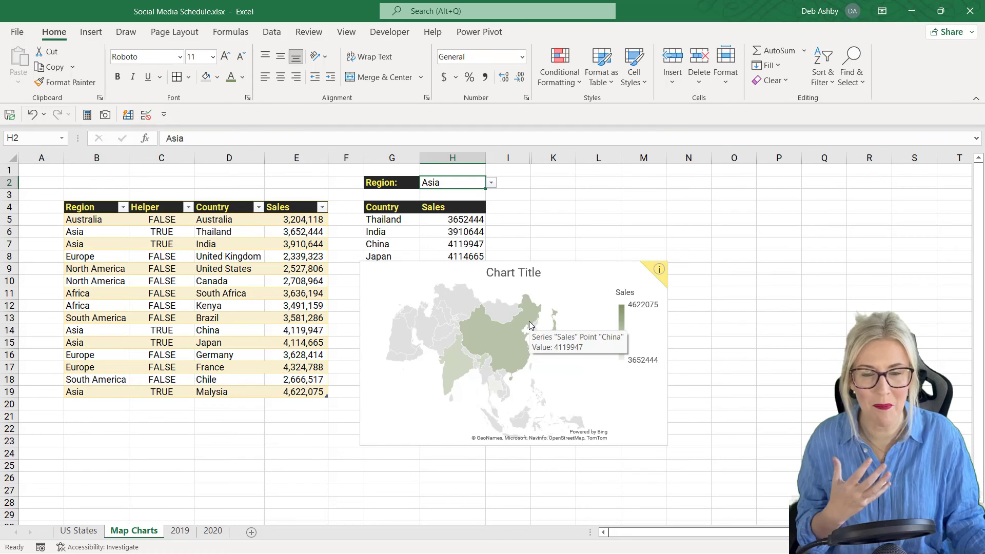